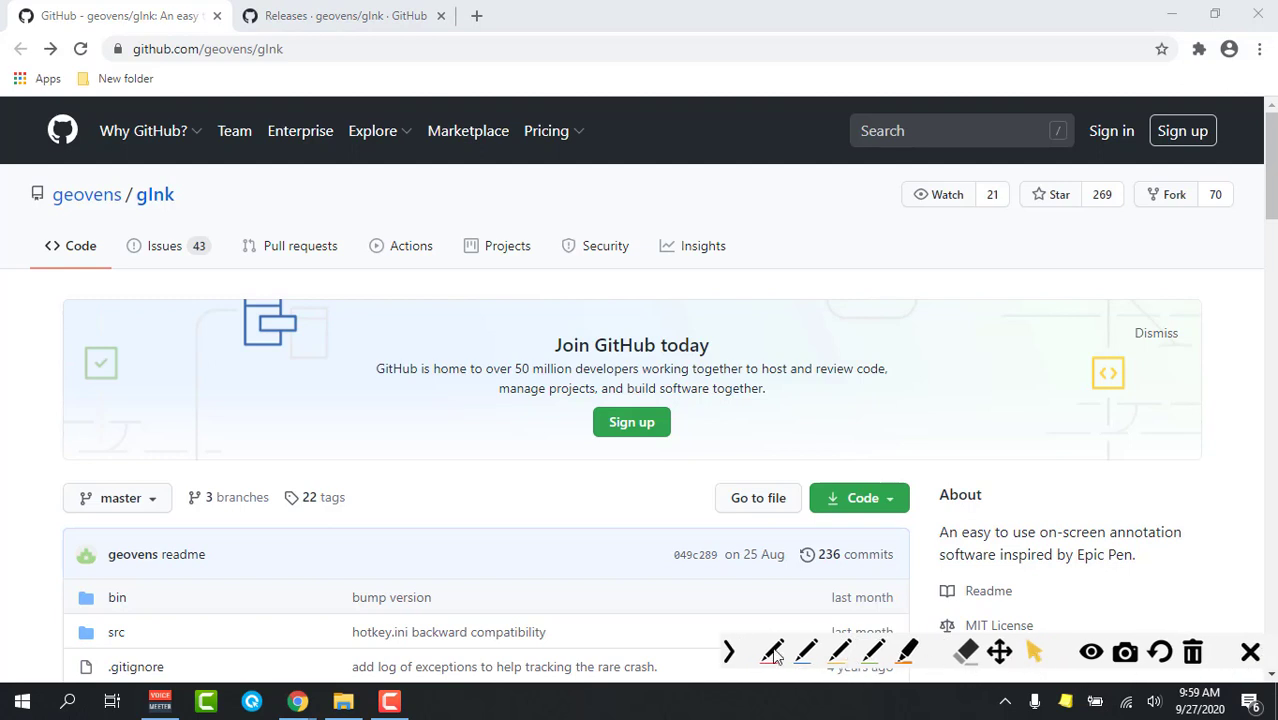
Step: Capture a snapshot of the GitHub gInk repository page with the camera button
left_click(772, 652)
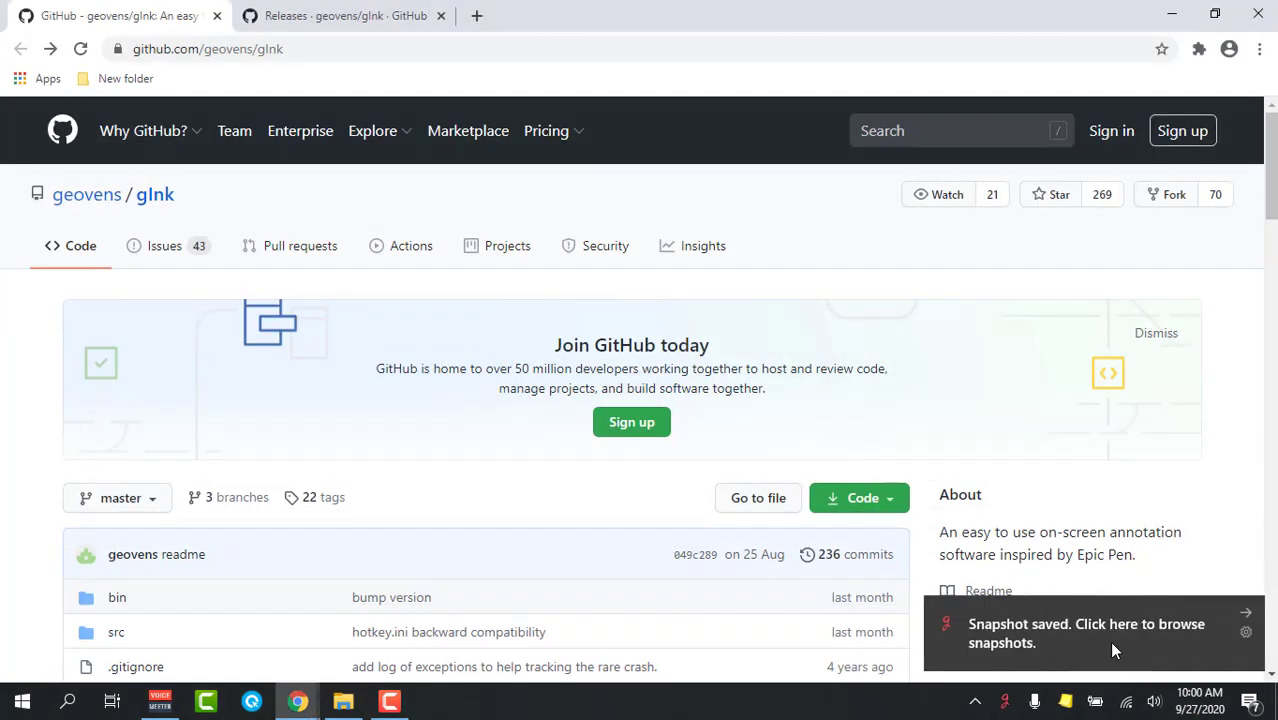
mouse_move(1180, 636)
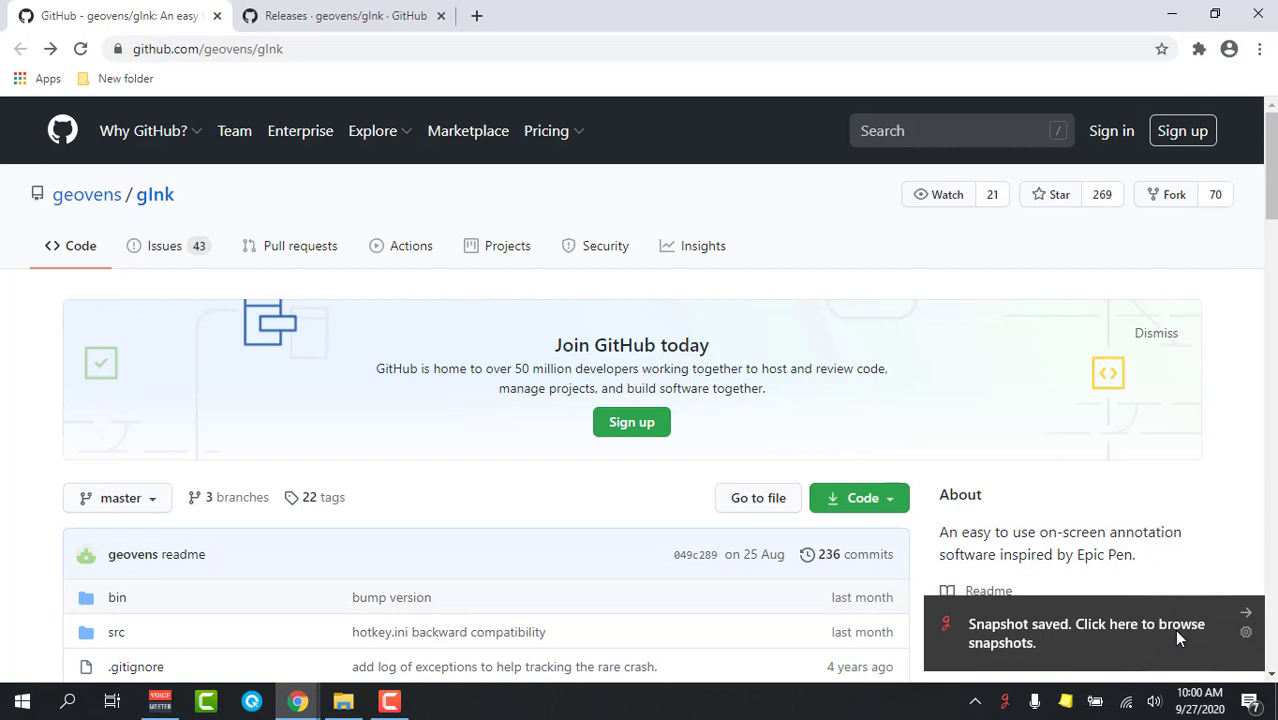
mouse_move(1052, 644)
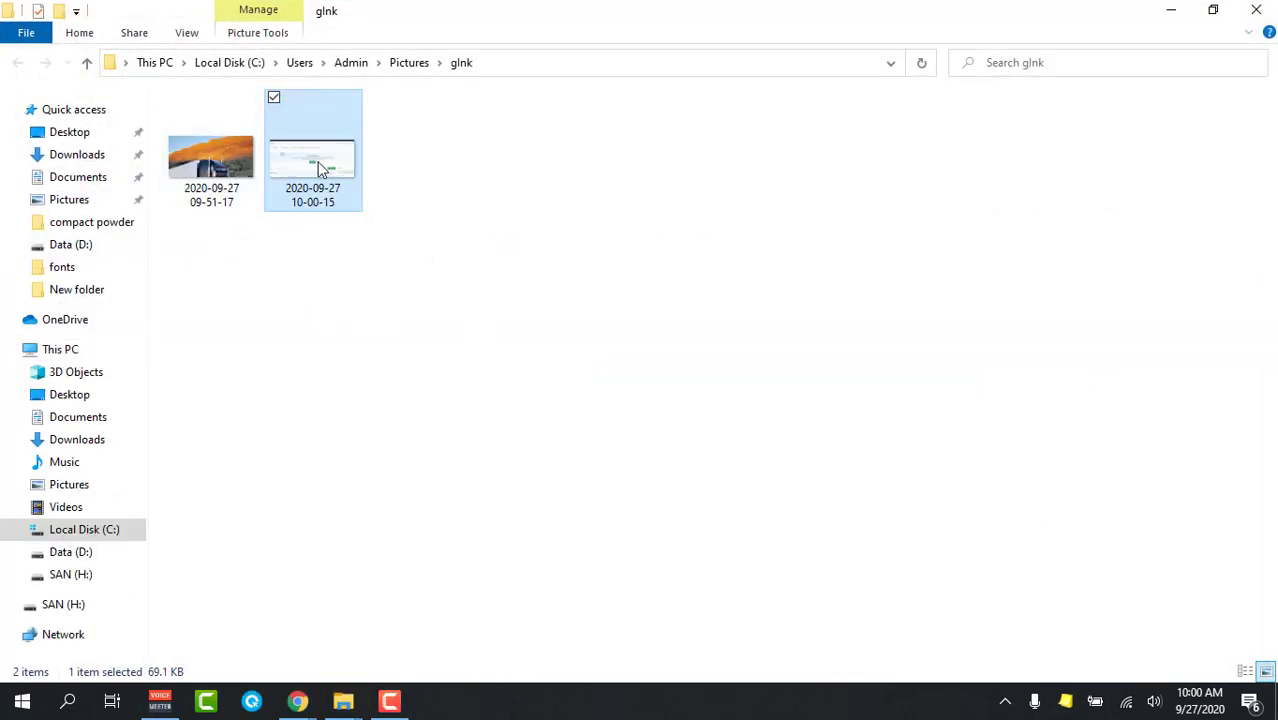
double_click(312, 156)
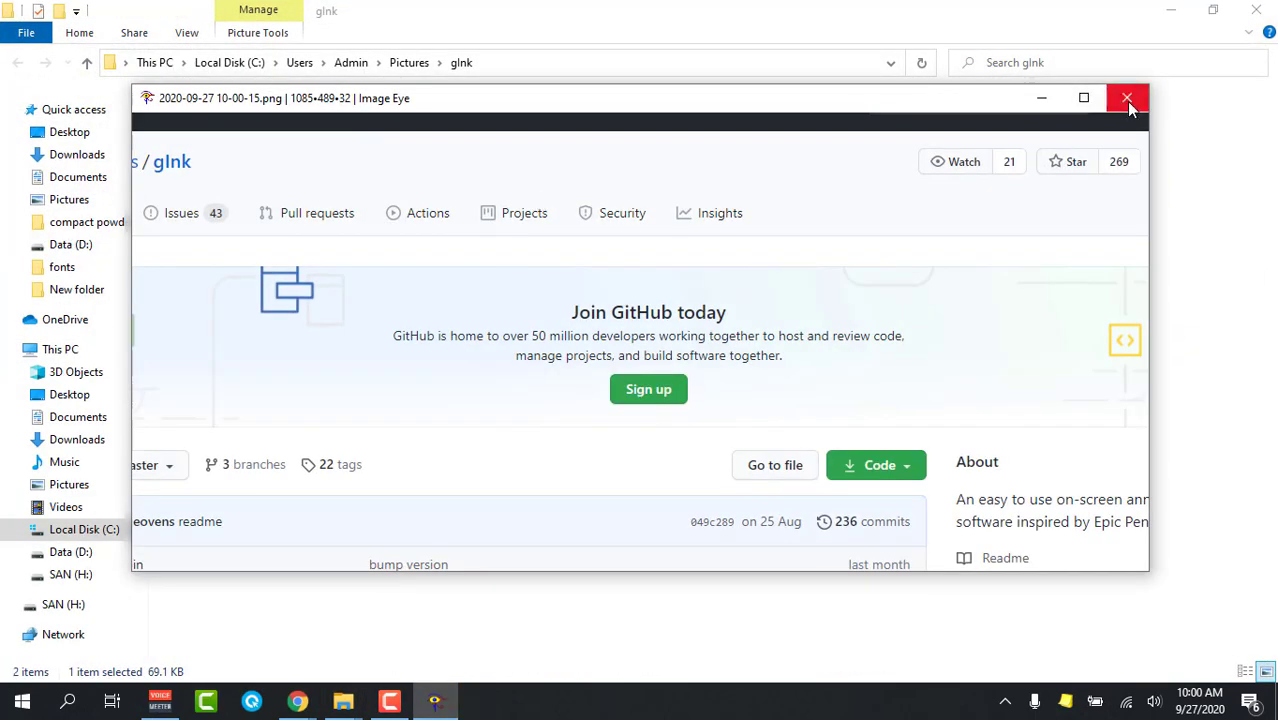
left_click(1124, 96)
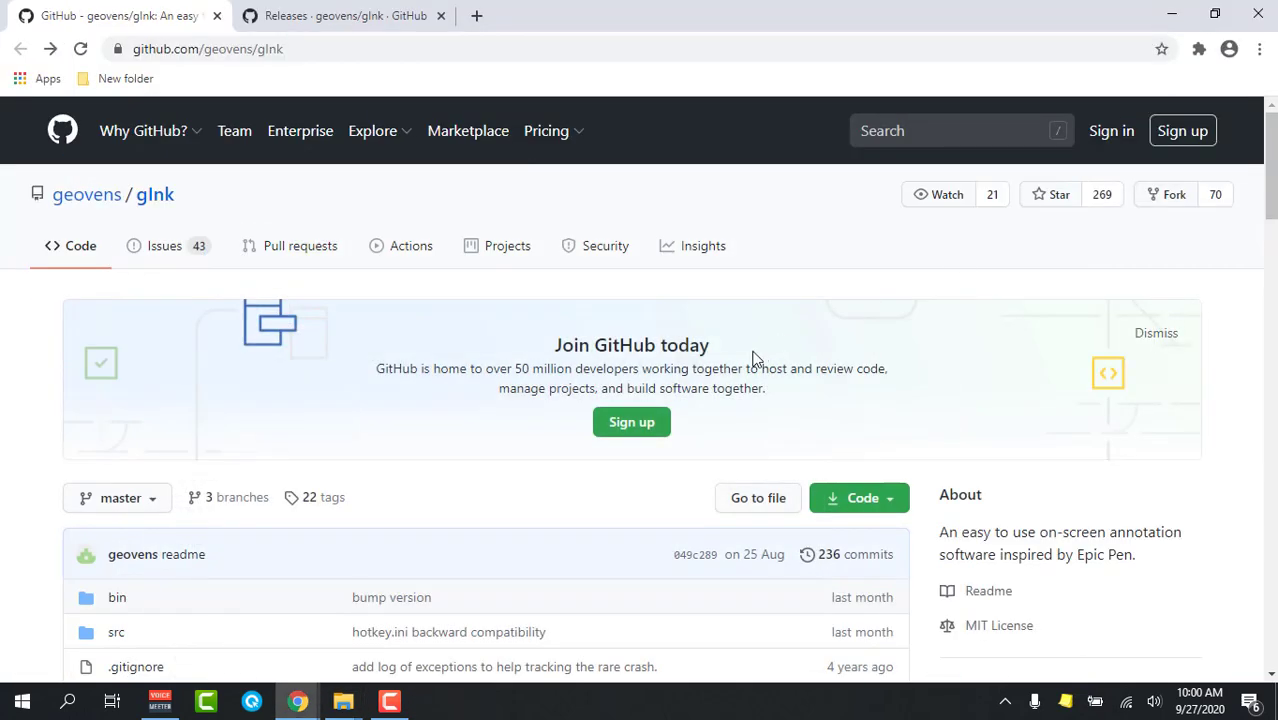
Step: Reach the readme's Download section and follow the releases link
scroll("down", 3)
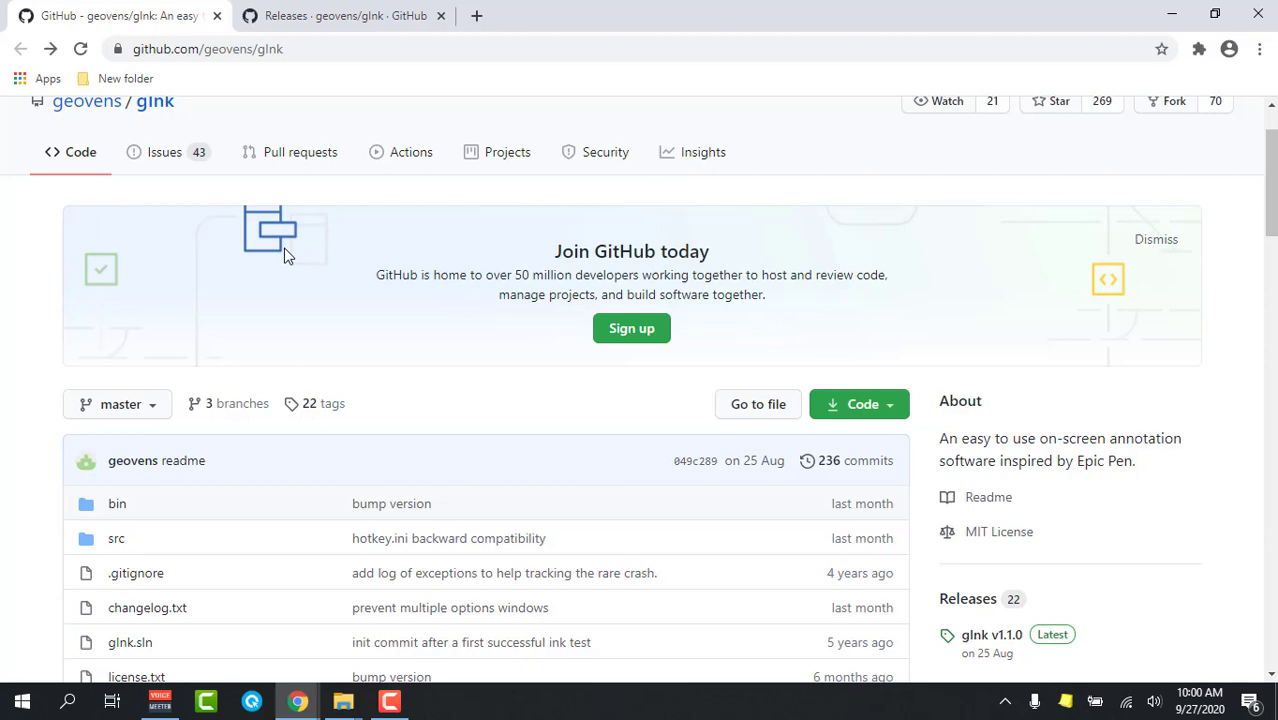
scroll("down", 3)
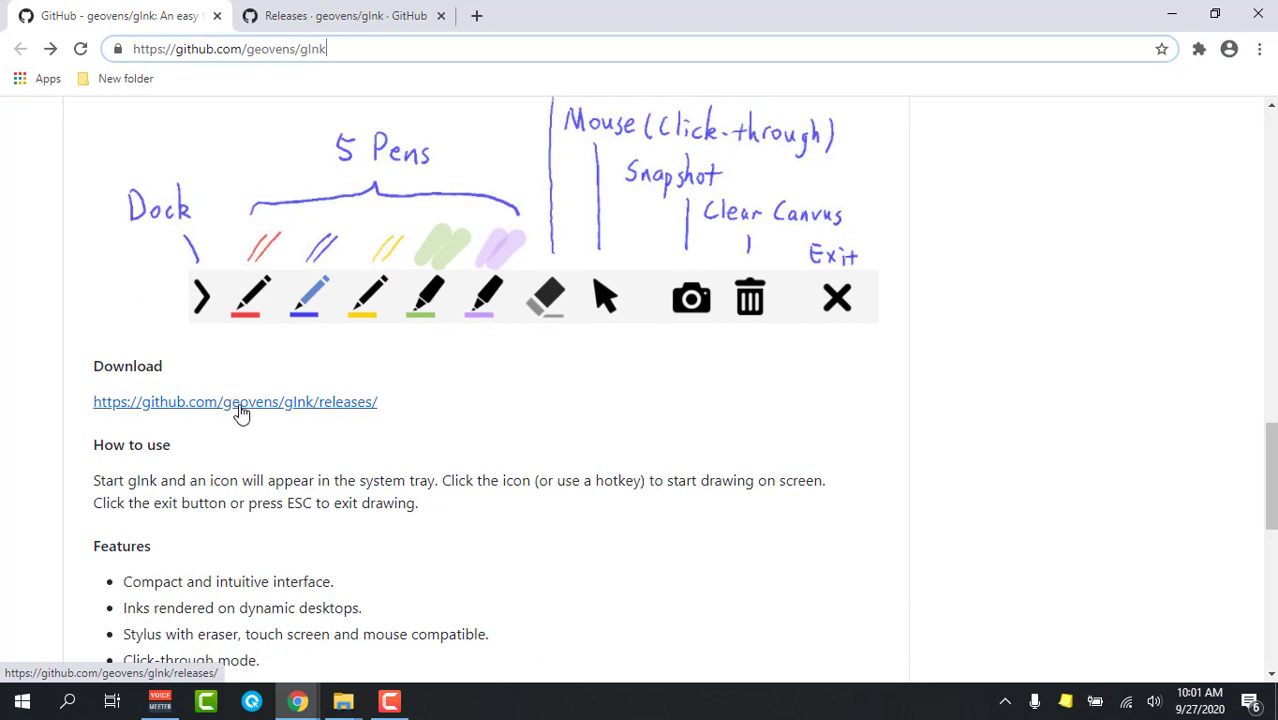
left_click(236, 402)
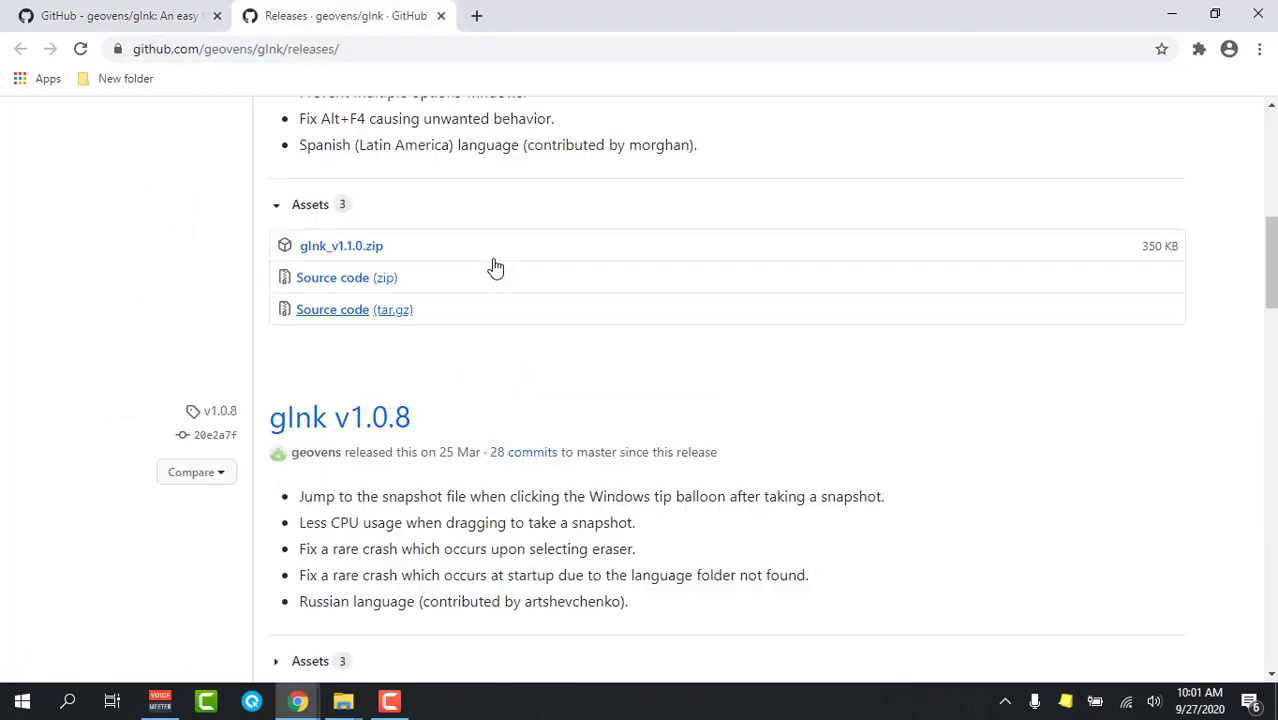
Step: Look over the v1.1.0 release and its Assets list including glnk_v1.1.0.zip
scroll("up", 3)
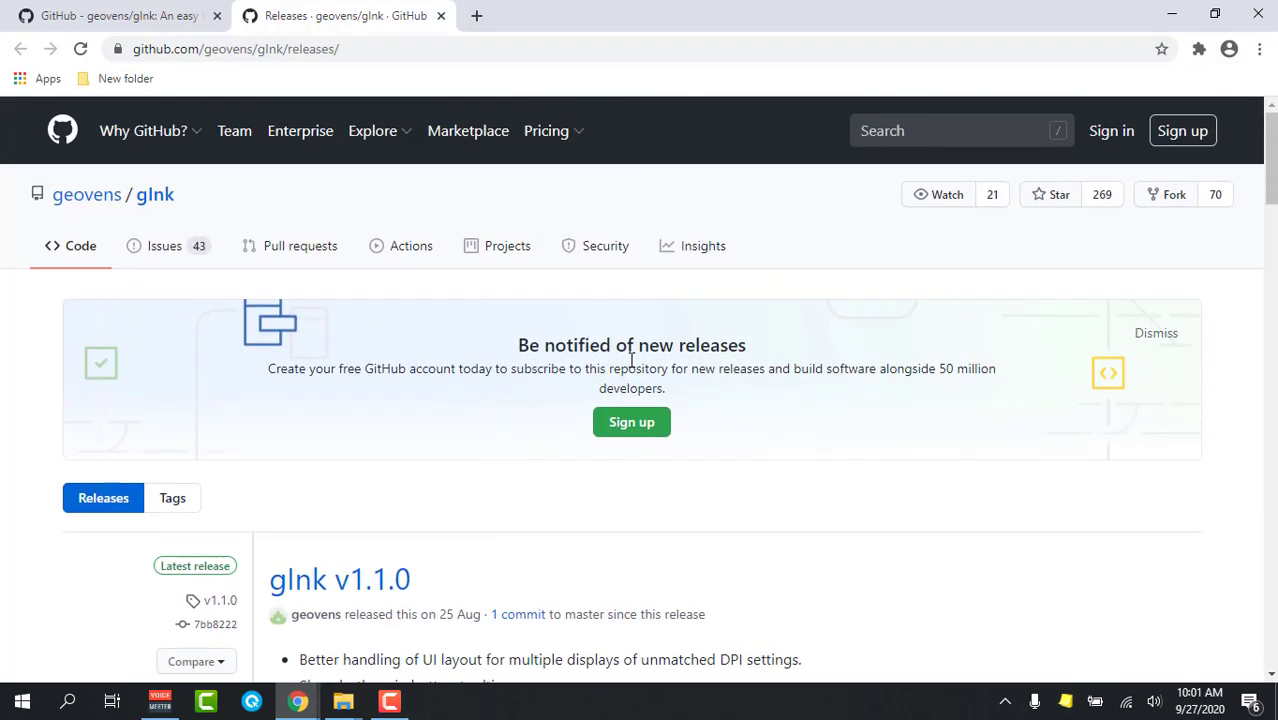
scroll("down", 3)
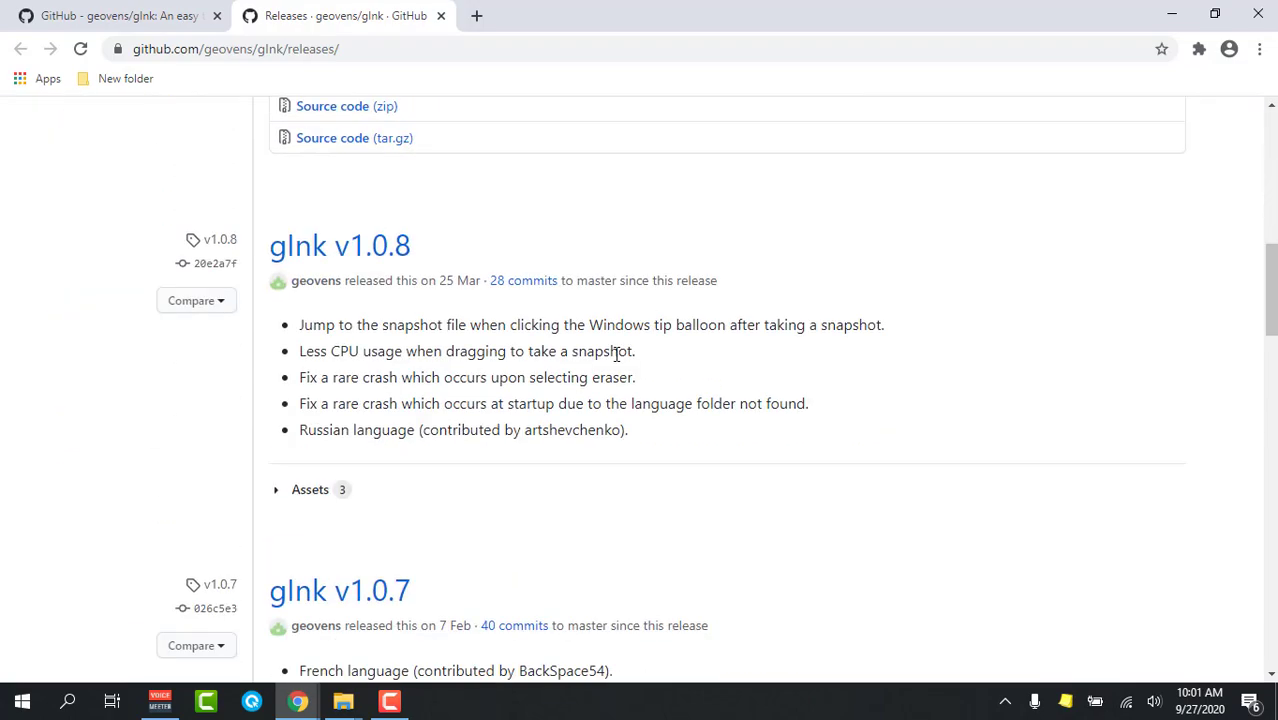
scroll("up", 3)
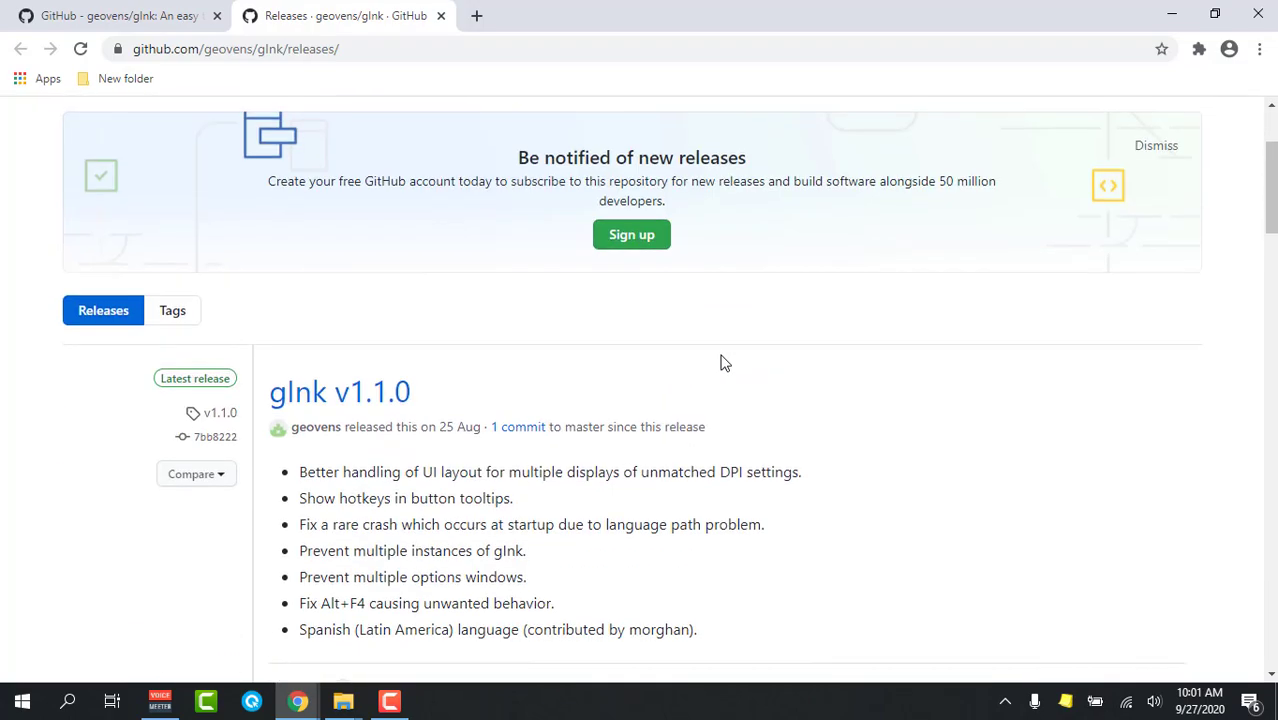
scroll("down", 3)
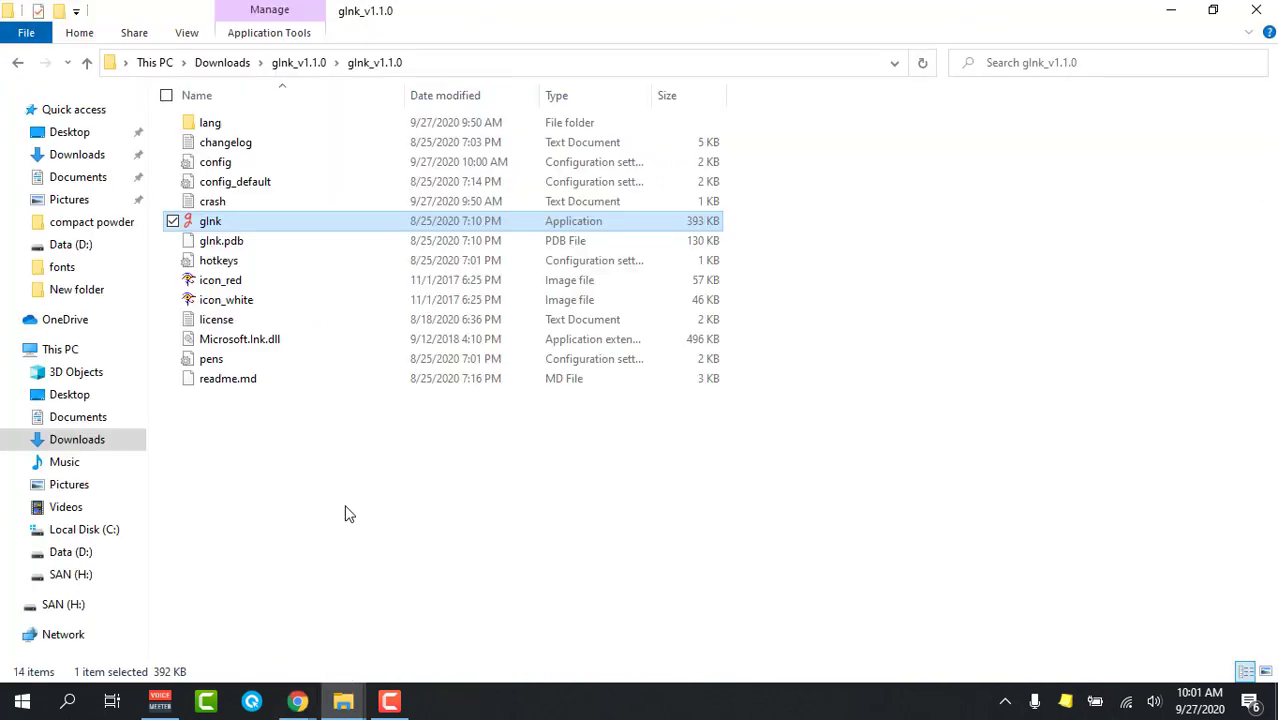
mouse_move(304, 504)
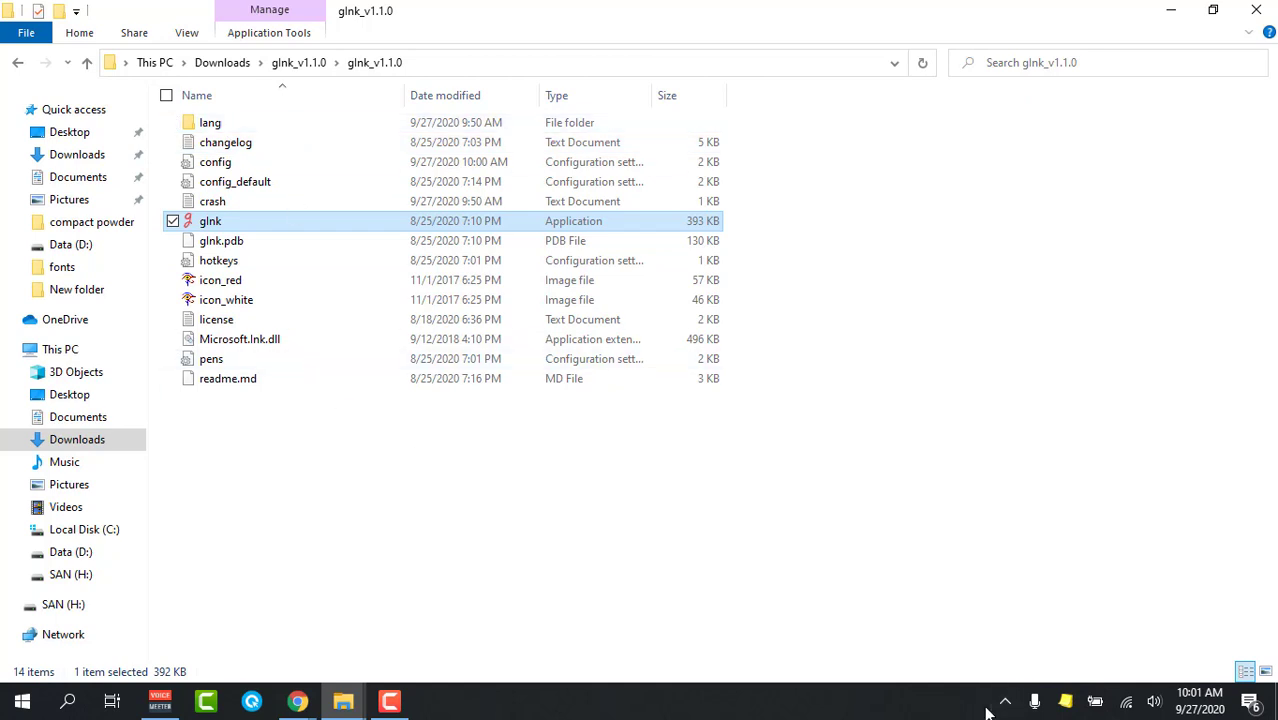
mouse_move(236, 222)
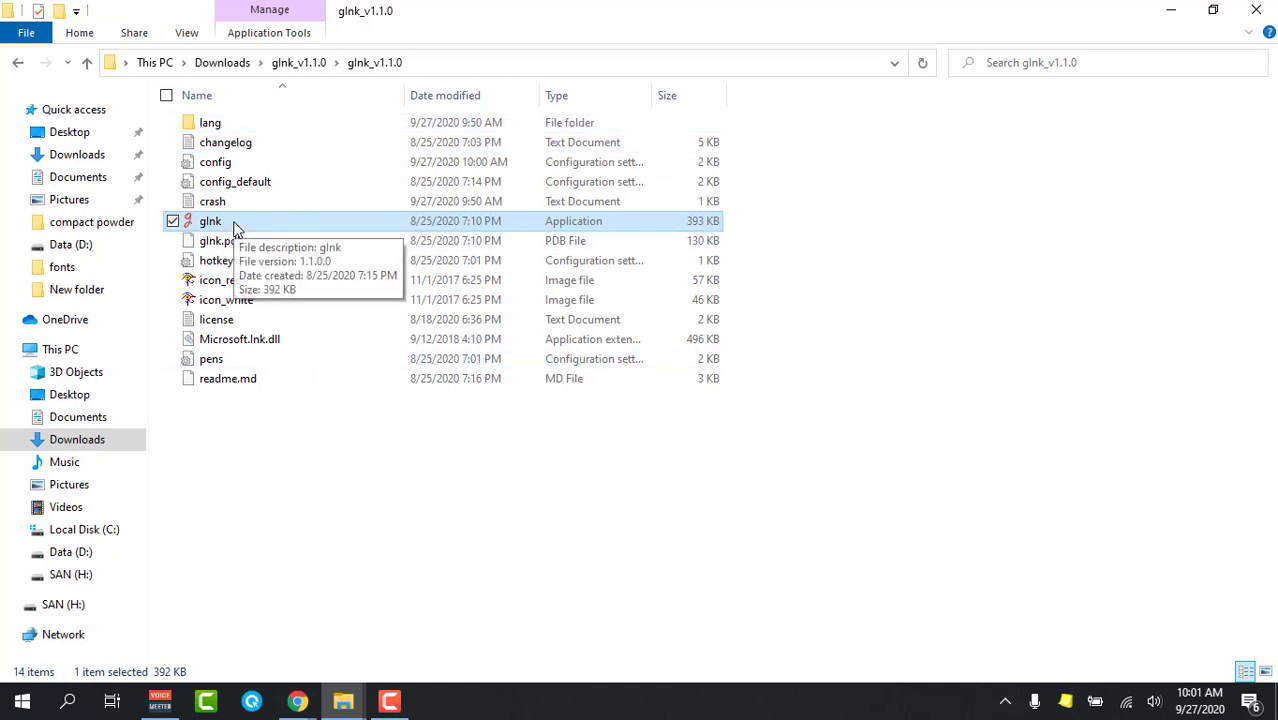
mouse_move(836, 498)
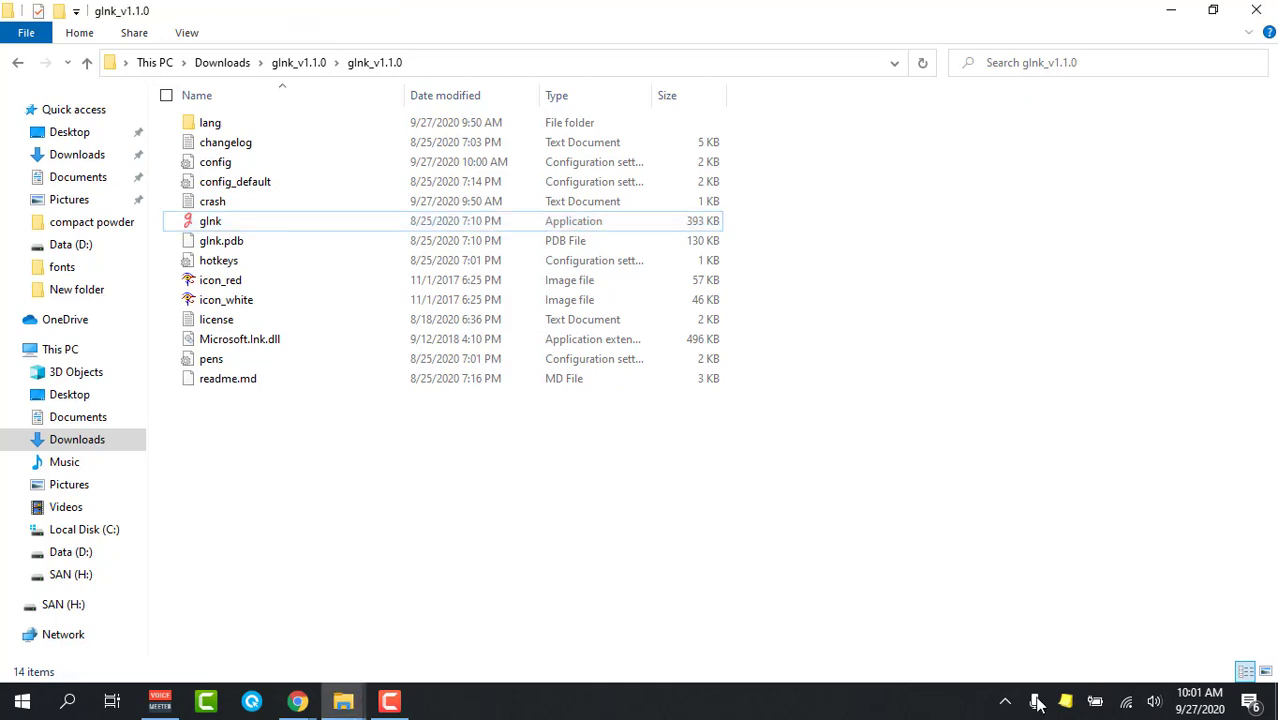
Step: Start gInk drawing and scribble red pen marks over the releases page
left_click(1036, 702)
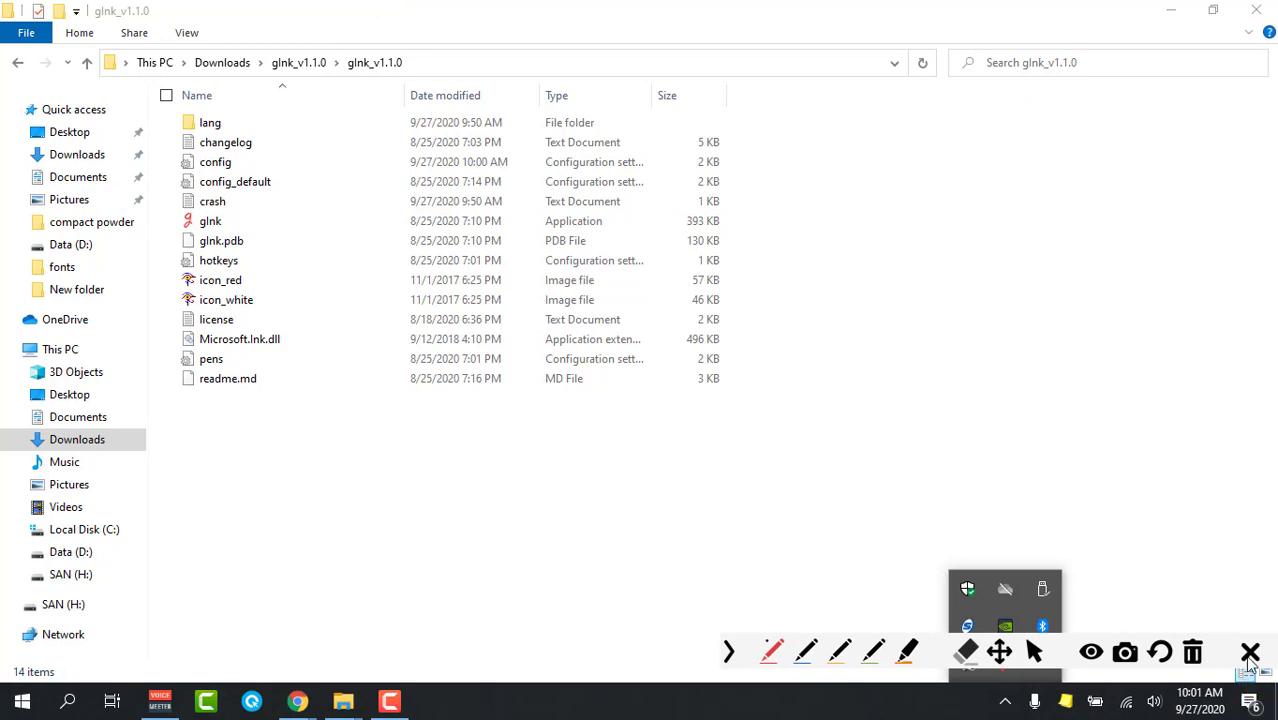
mouse_move(1250, 652)
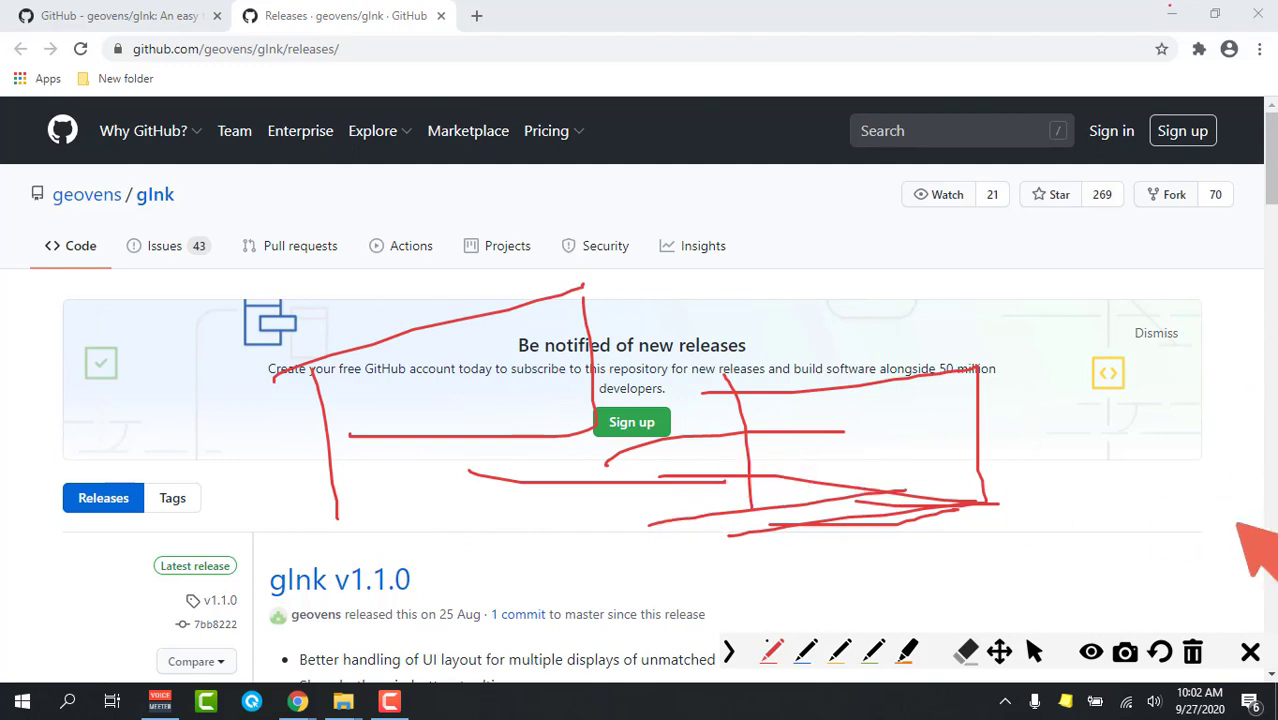
scroll("down", 3)
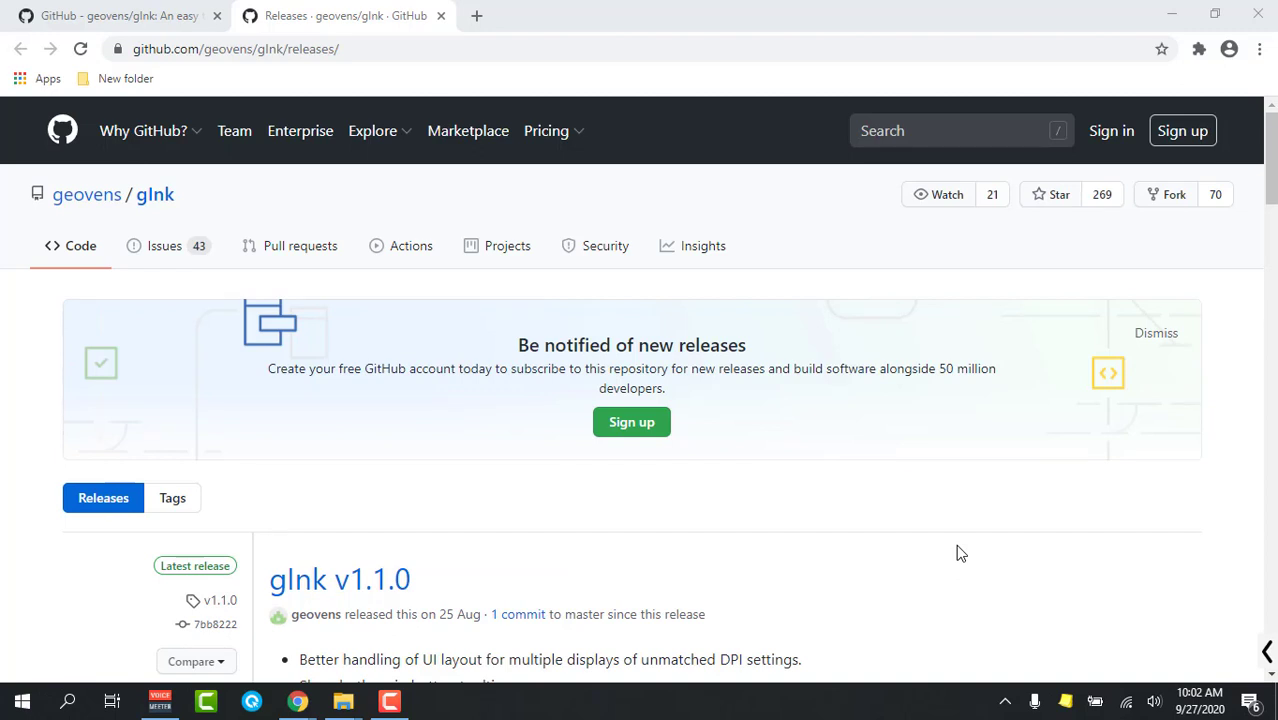
mouse_move(642, 570)
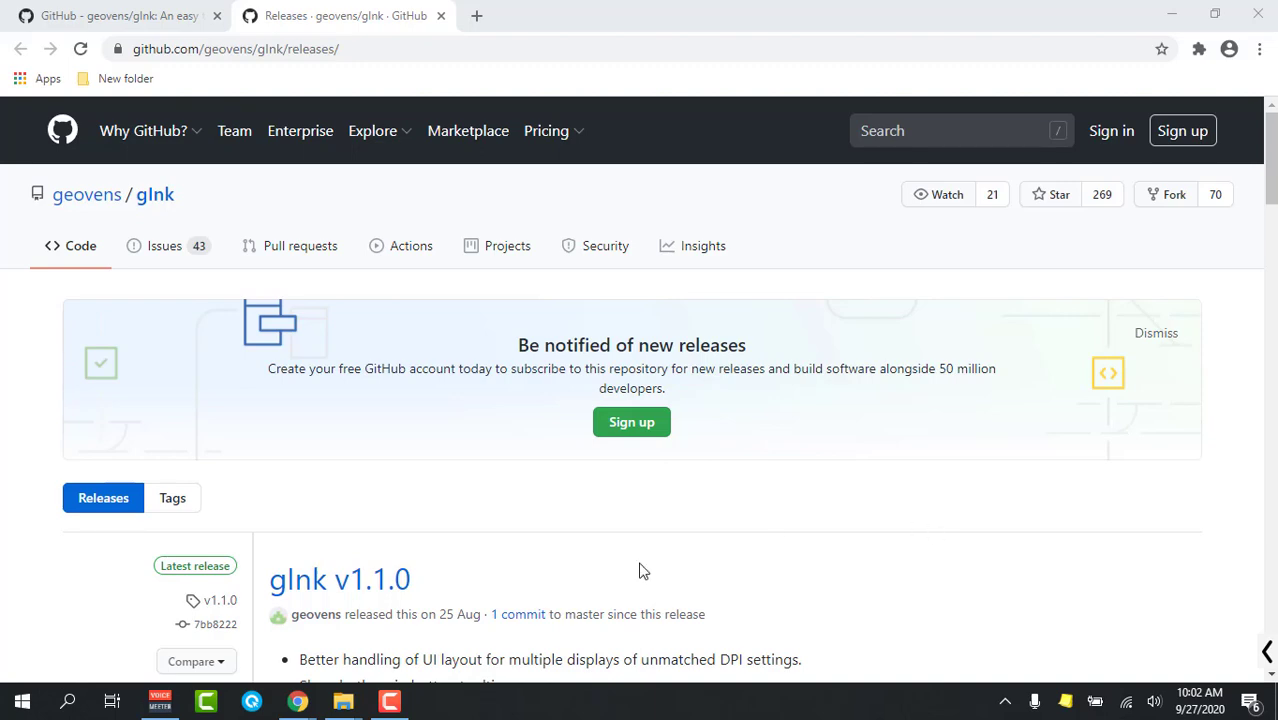